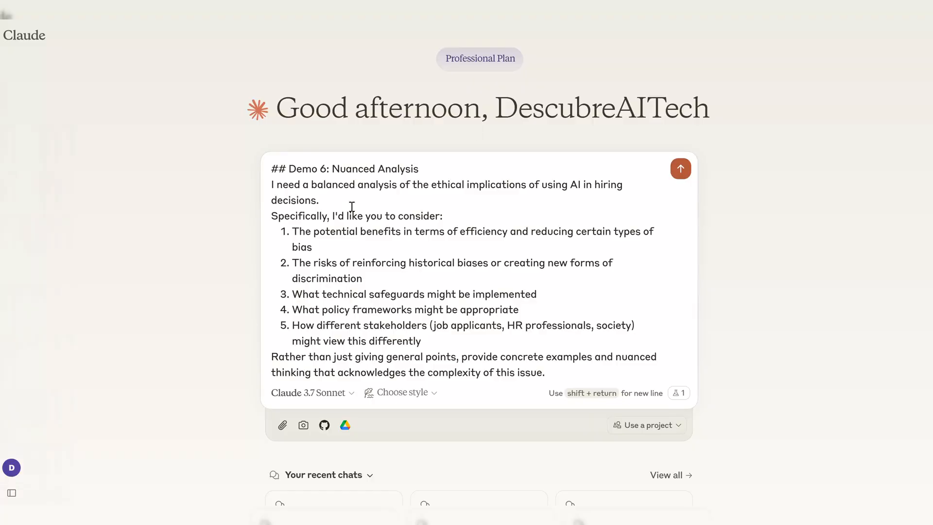
Review the risks and stakeholders points of the hiring-ethics prompt before sending it.
{"action": "left_click_drag", "start_coordinate": [338, 185], "coordinate": [318, 200]}
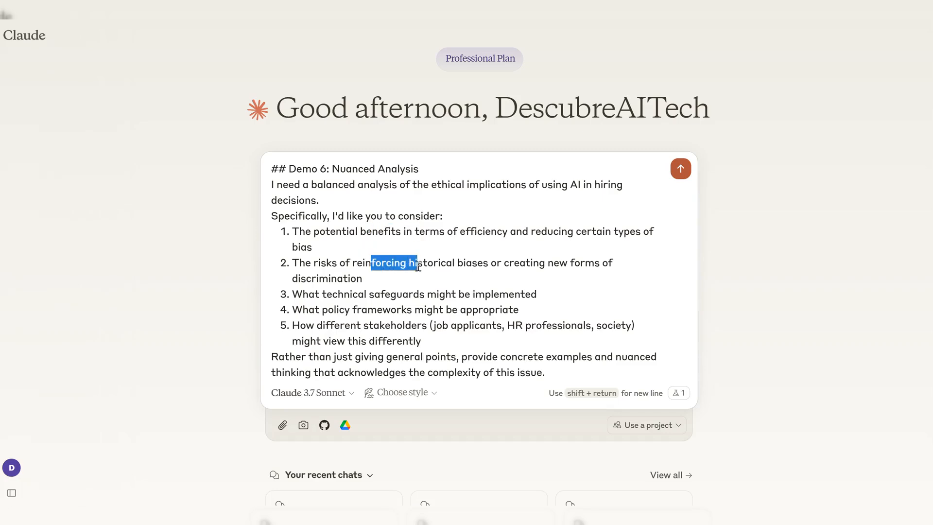
{"action": "left_click", "coordinate": [364, 309]}
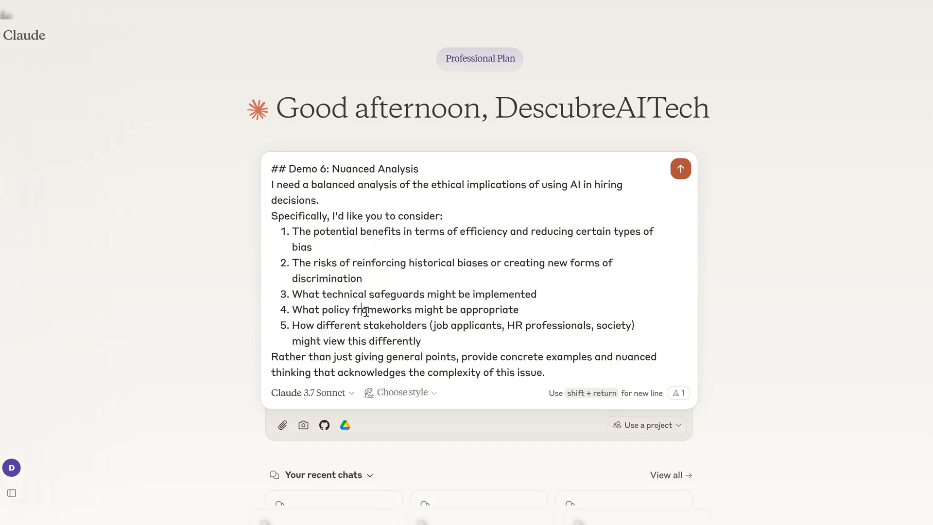
{"action": "double_click", "coordinate": [359, 324]}
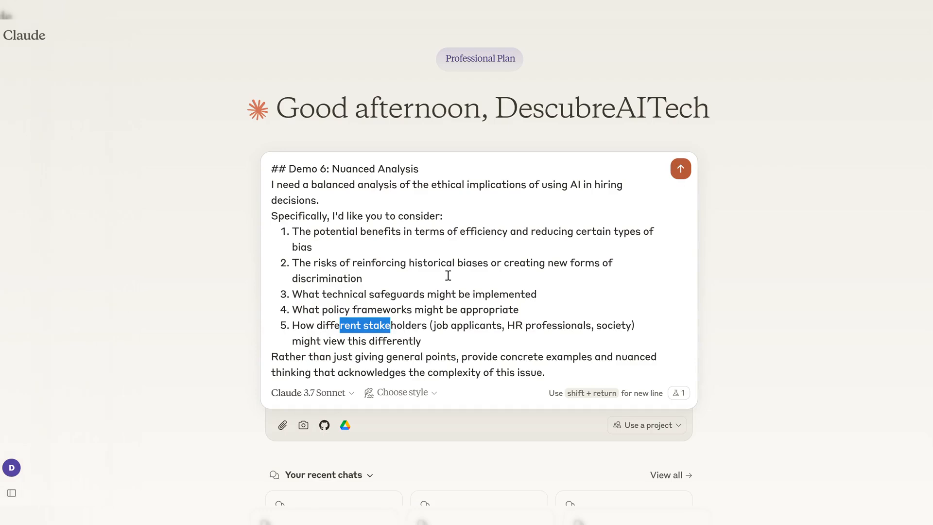
{"action": "left_click", "coordinate": [680, 168]}
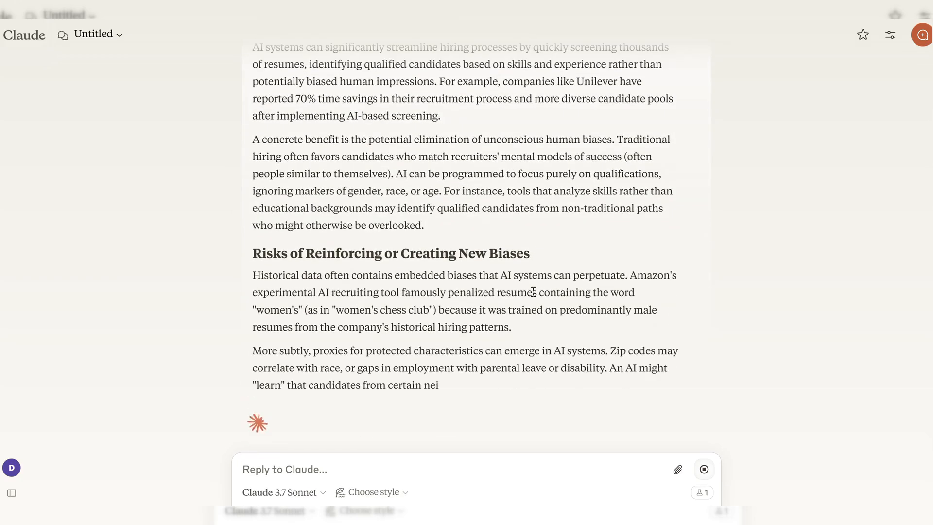
Follow Claude's streaming analysis down through the Technical Safeguards and Policy Frameworks sections.
{"action": "scroll", "scroll_direction": "down", "scroll_amount": 3}
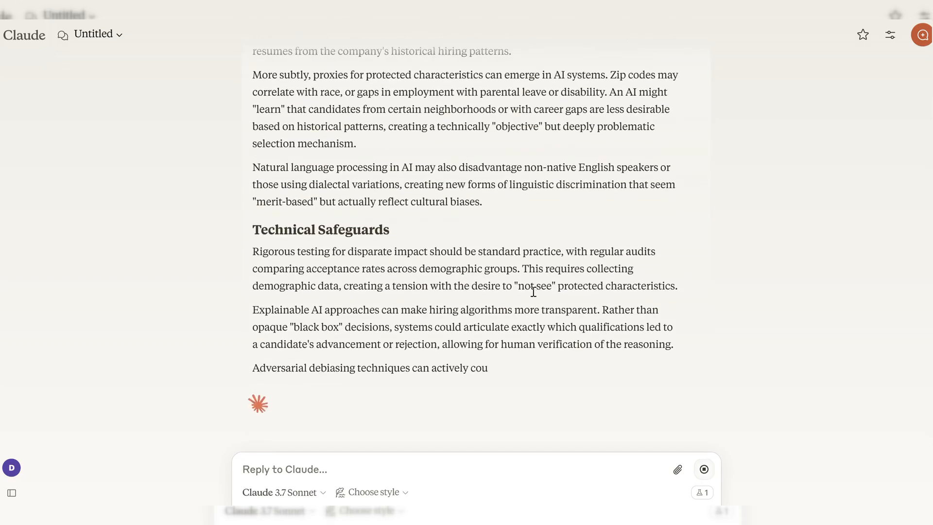
{"action": "scroll", "scroll_direction": "down", "scroll_amount": 3}
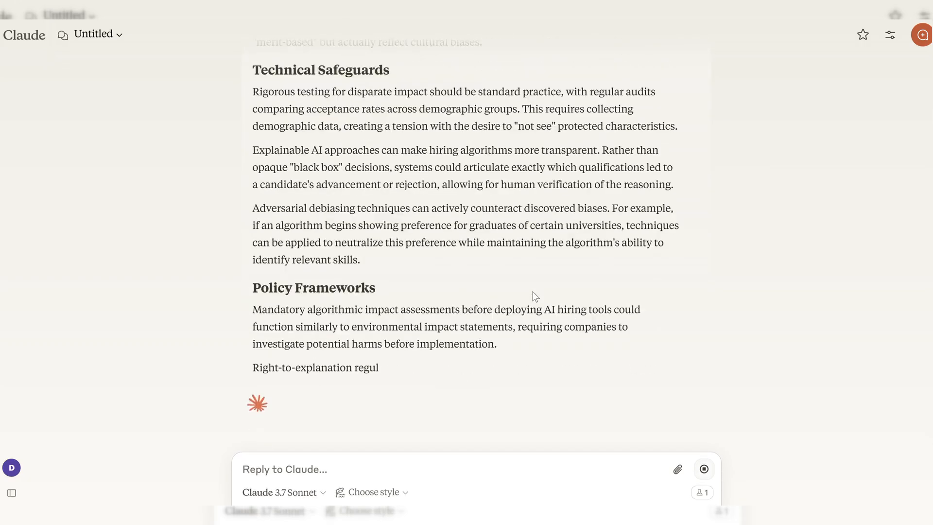